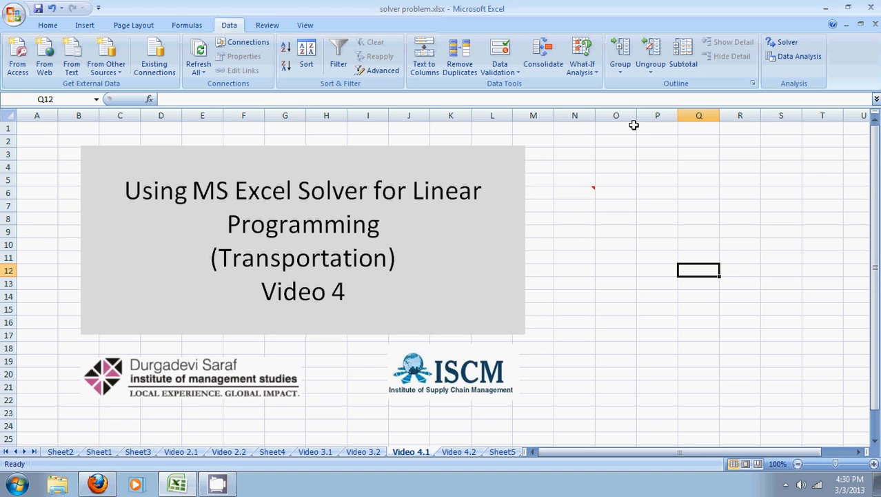
{"action": "mouse_move", "coordinate": [593, 188]}
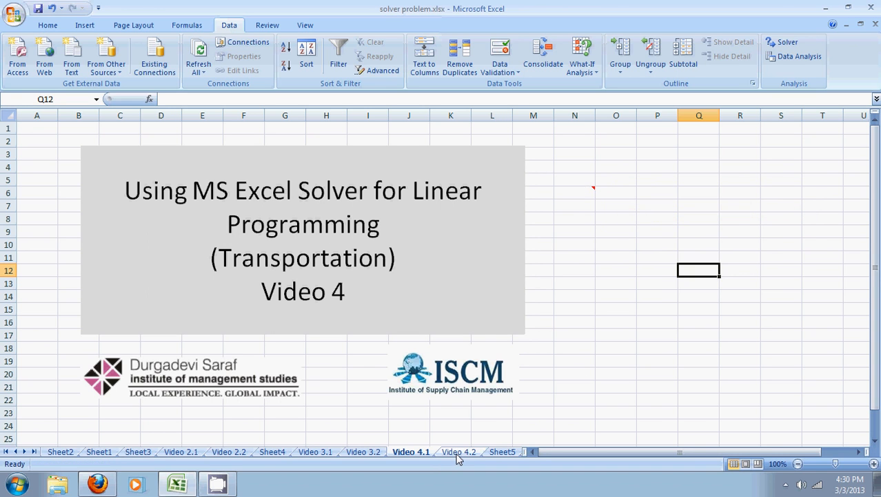
Switch to the Video 4.2 sheet and review the factory-to-market cost table
{"action": "left_click", "coordinate": [458, 451]}
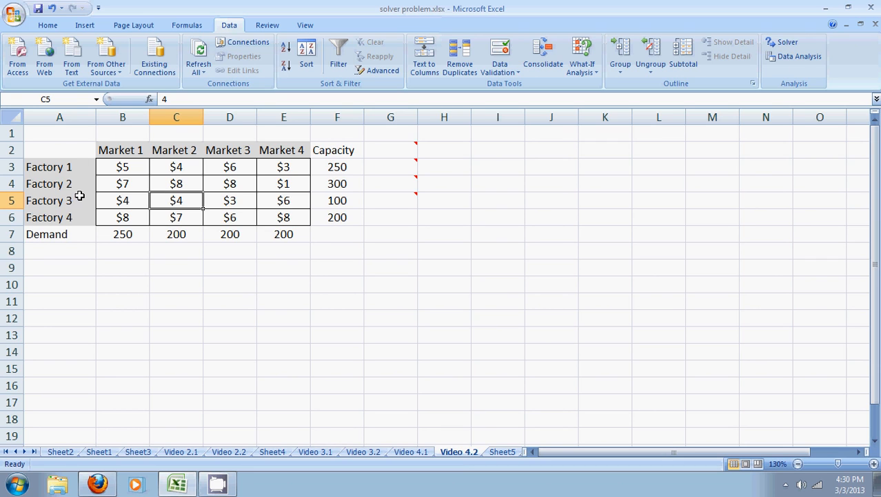
{"action": "mouse_move", "coordinate": [202, 147]}
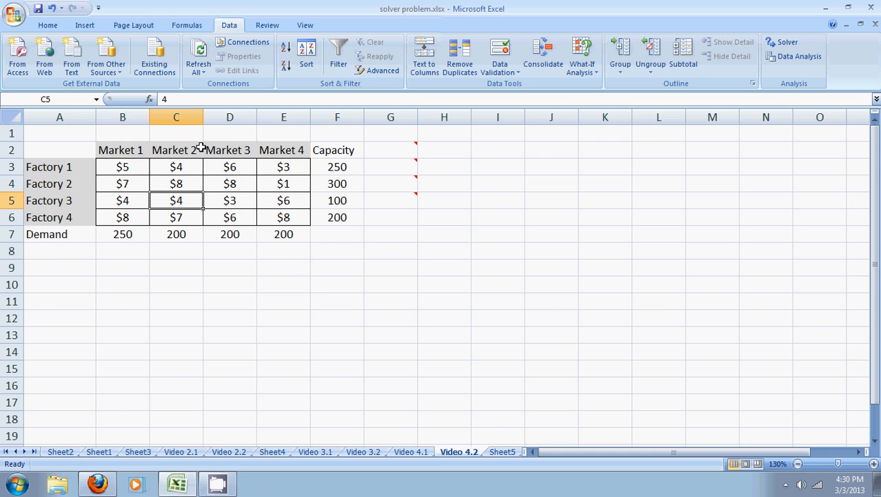
{"action": "mouse_move", "coordinate": [295, 147]}
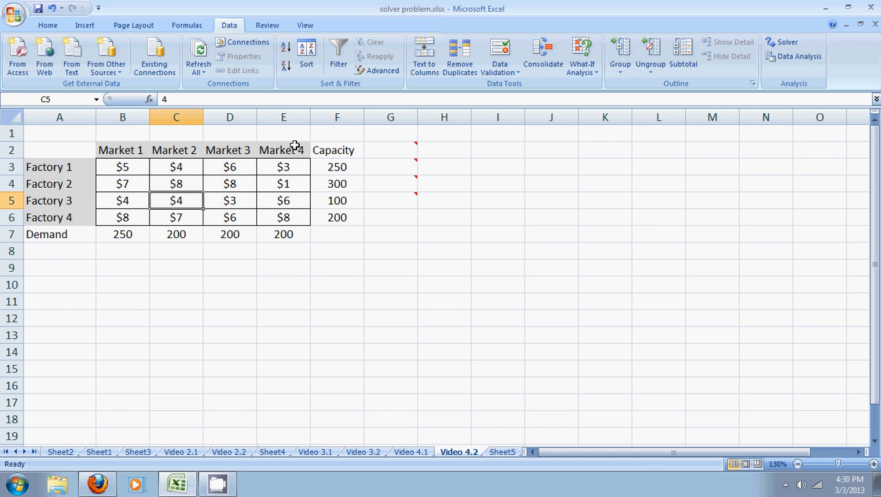
{"action": "mouse_move", "coordinate": [343, 184]}
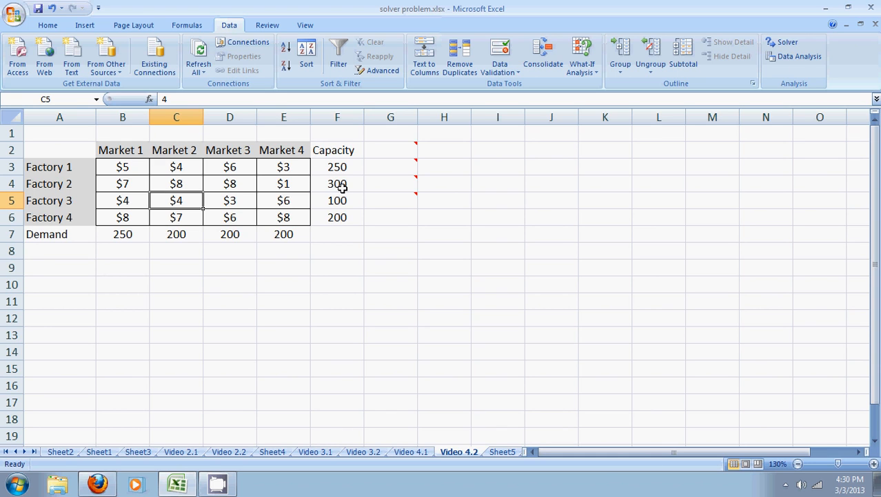
{"action": "mouse_move", "coordinate": [345, 184]}
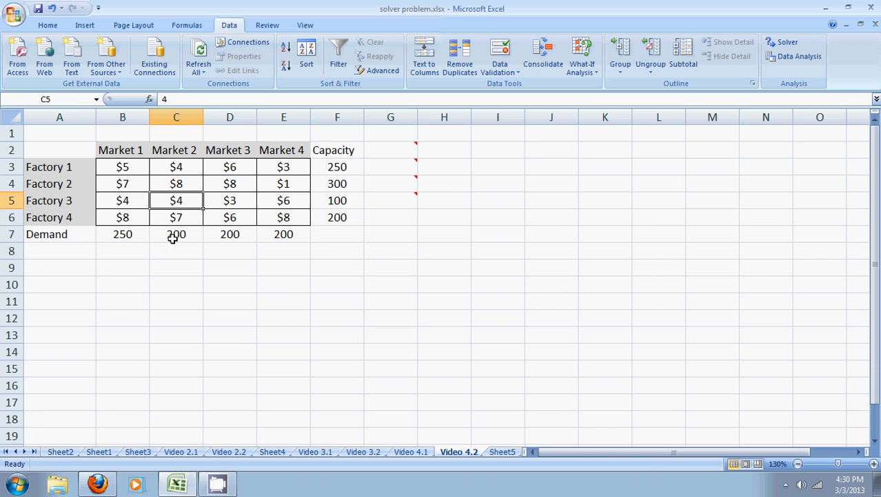
{"action": "mouse_move", "coordinate": [292, 237]}
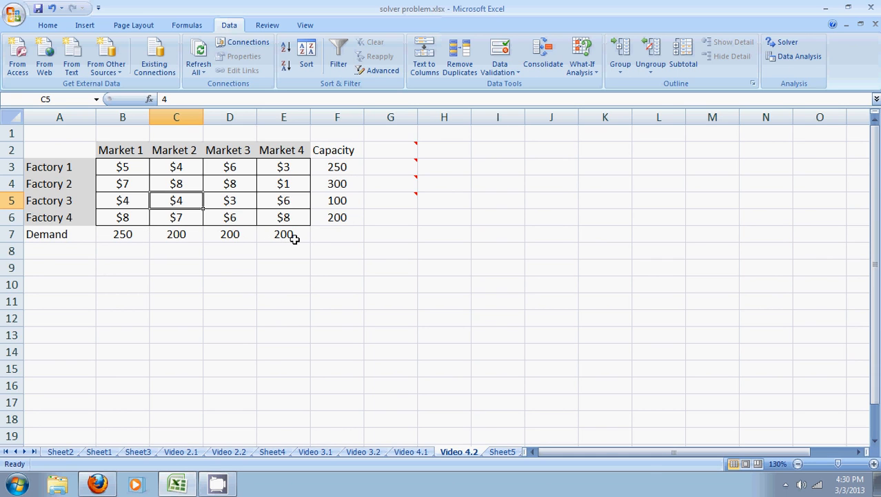
{"action": "mouse_move", "coordinate": [302, 241]}
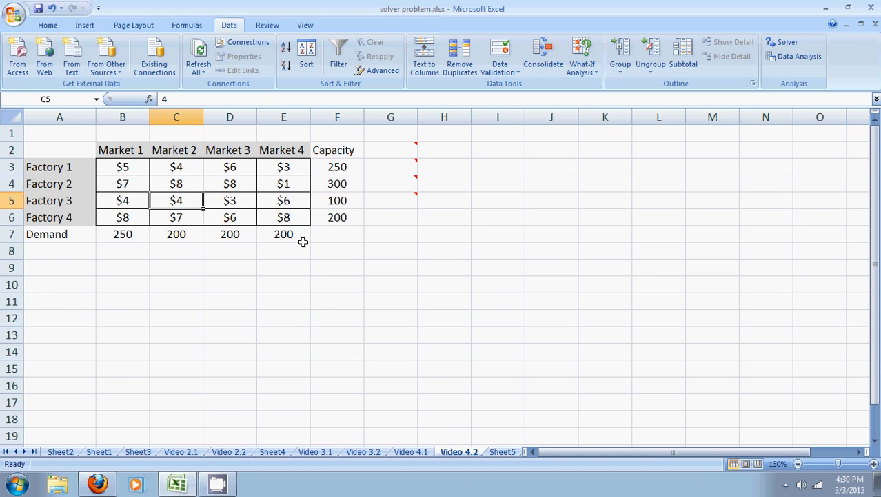
{"action": "mouse_move", "coordinate": [146, 241]}
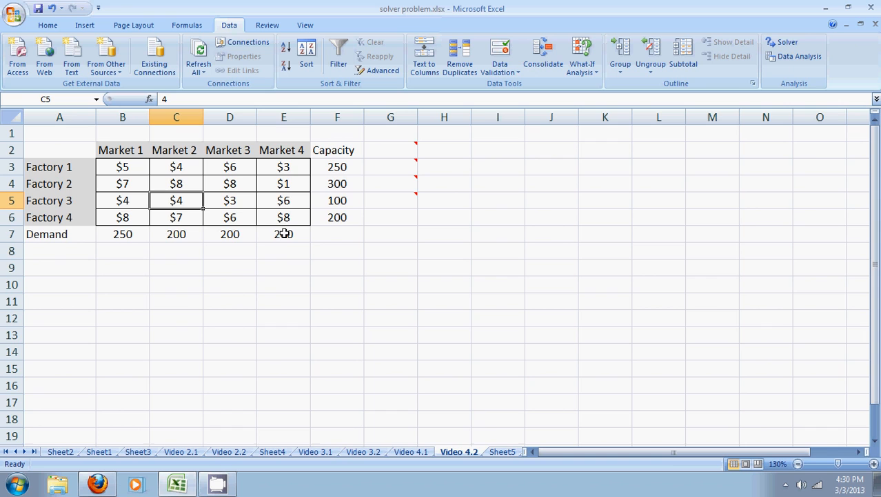
{"action": "mouse_move", "coordinate": [306, 240]}
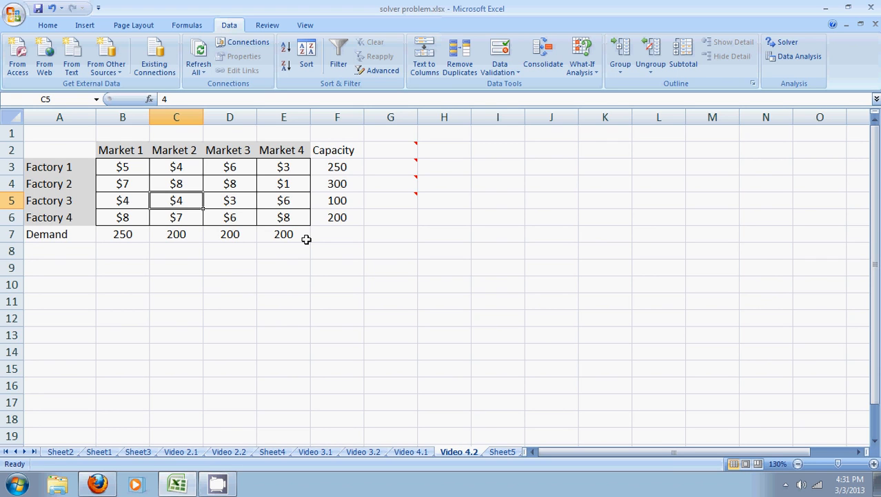
{"action": "mouse_move", "coordinate": [189, 200]}
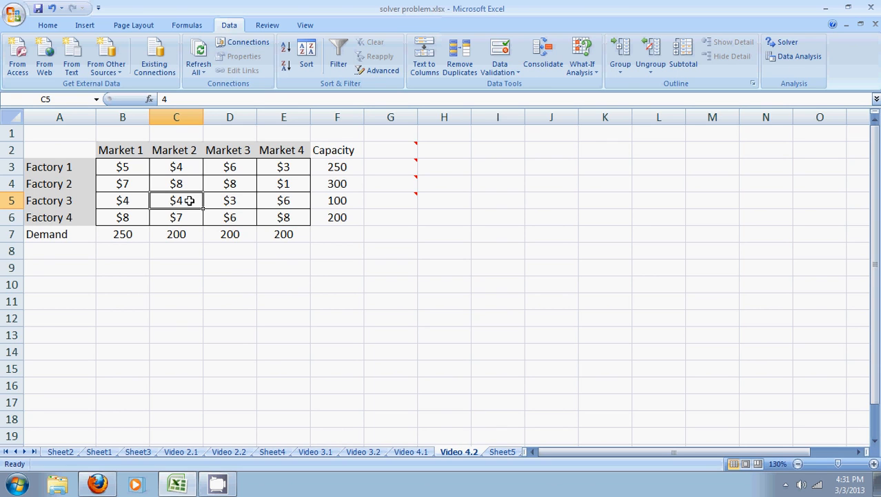
{"action": "left_click", "coordinate": [283, 217]}
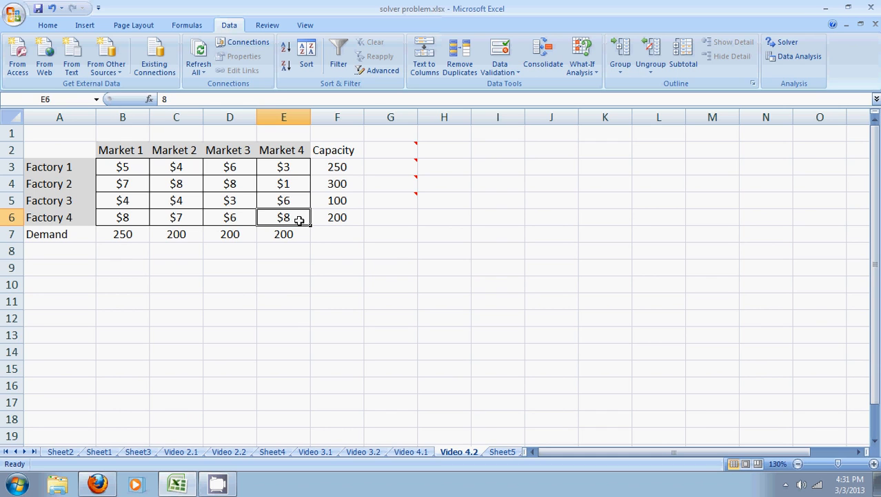
{"action": "mouse_move", "coordinate": [407, 145]}
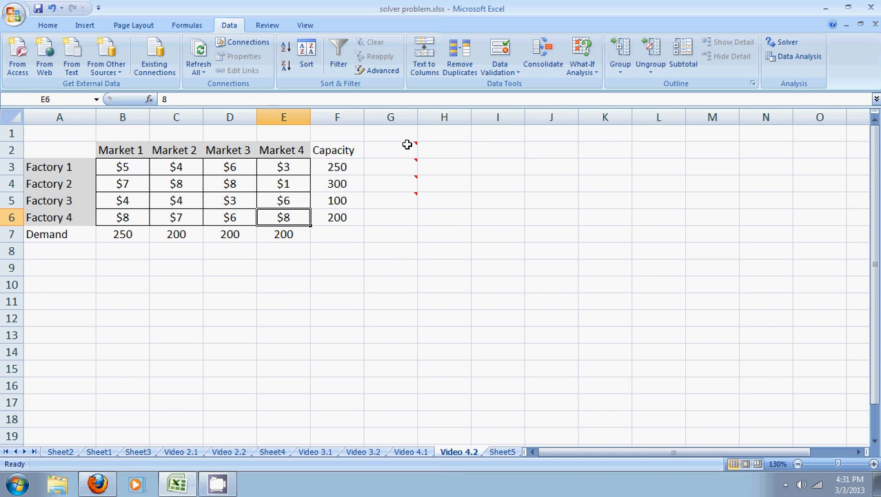
{"action": "mouse_move", "coordinate": [390, 144]}
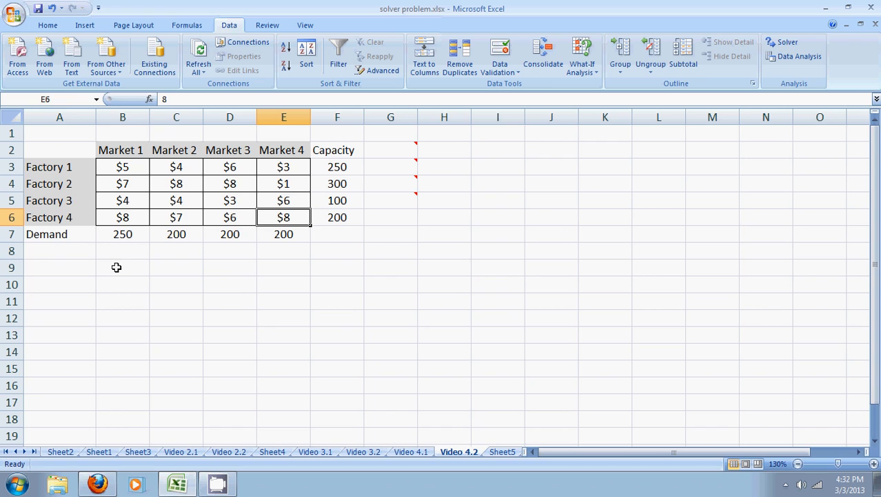
{"action": "mouse_move", "coordinate": [244, 271]}
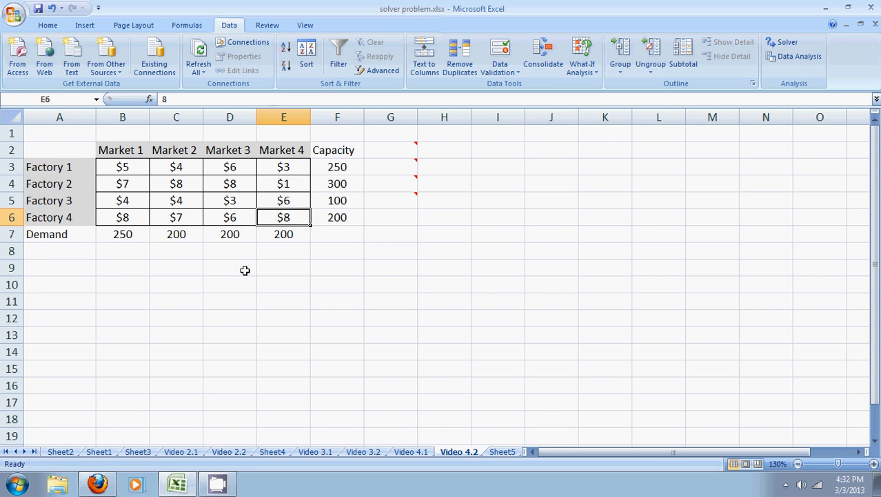
{"action": "mouse_move", "coordinate": [409, 269]}
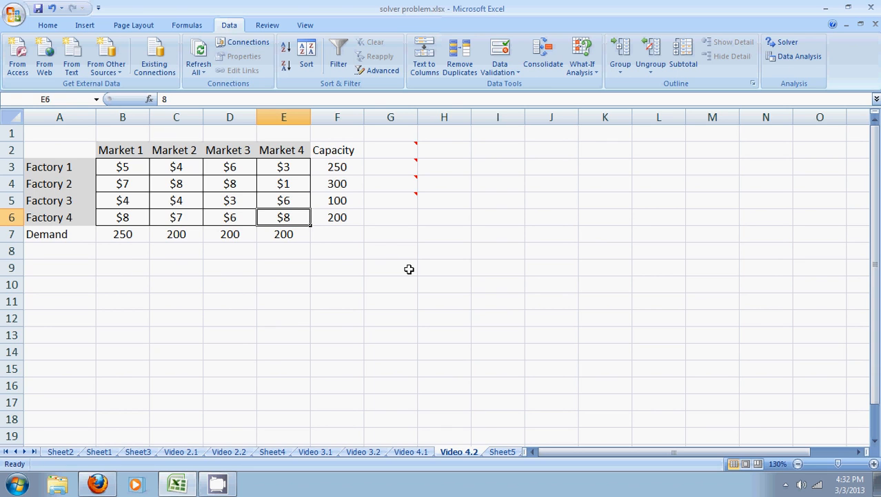
{"action": "mouse_move", "coordinate": [48, 323]}
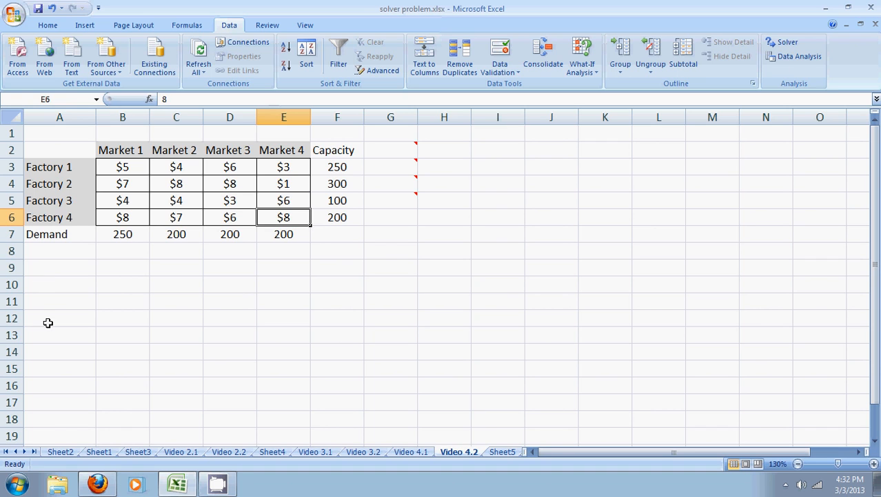
{"action": "mouse_move", "coordinate": [56, 376]}
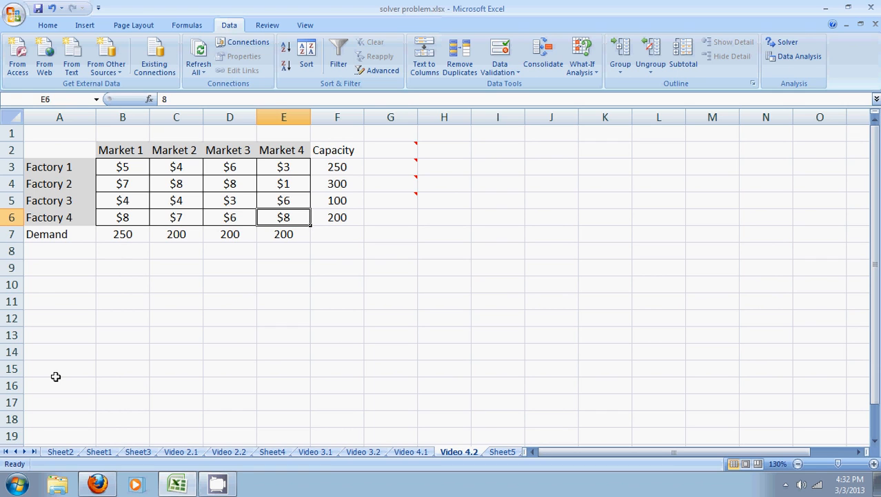
{"action": "mouse_move", "coordinate": [148, 177]}
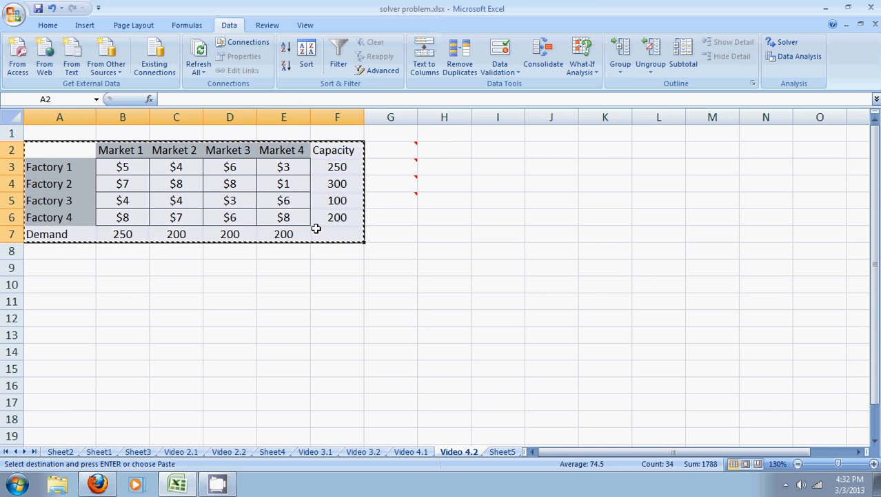
Paste the table copy at A10 and clear its cost cells B11:E14
{"action": "key", "text": "enter"}
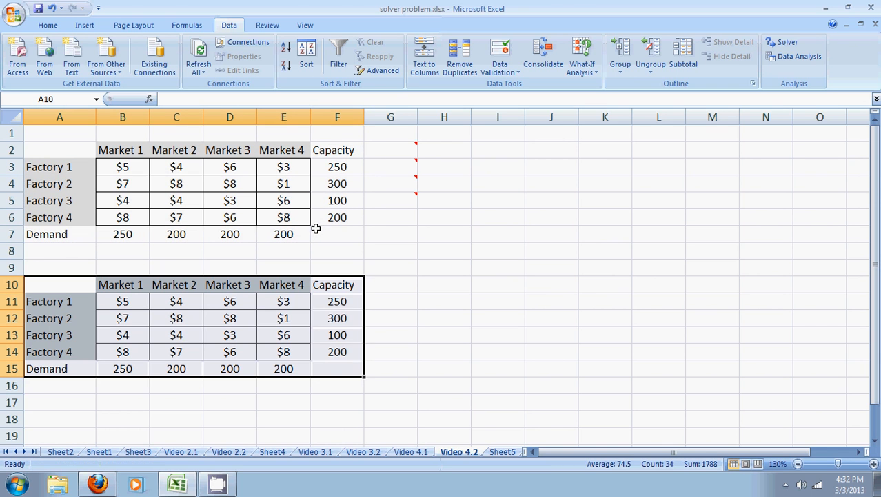
{"action": "left_click", "coordinate": [122, 301]}
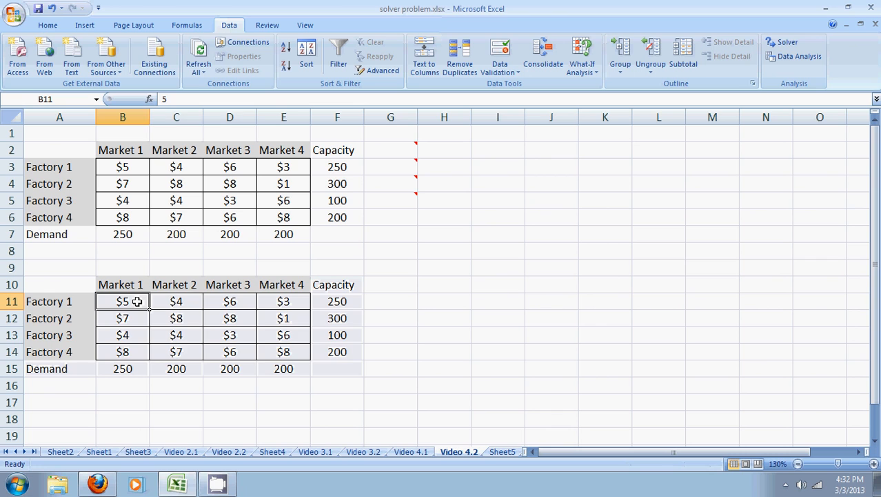
{"action": "key", "text": "Delete"}
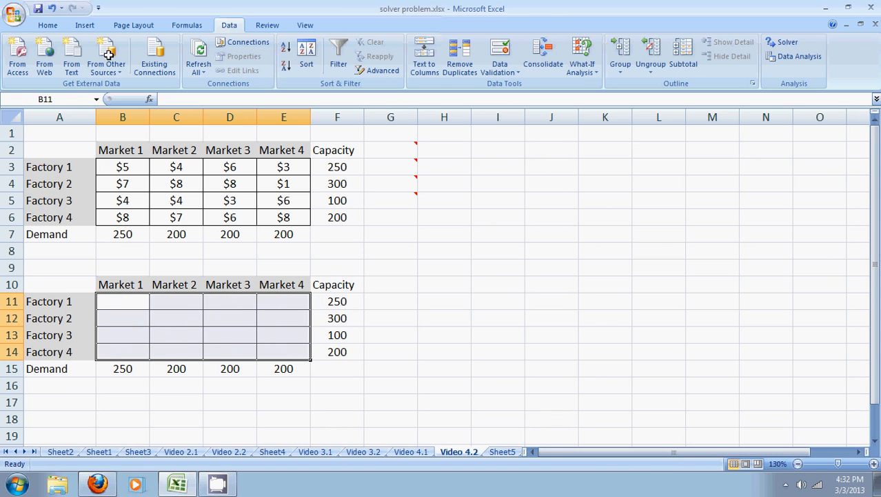
Shade the empty shipment cells B11:E14 grey
{"action": "left_click", "coordinate": [48, 25]}
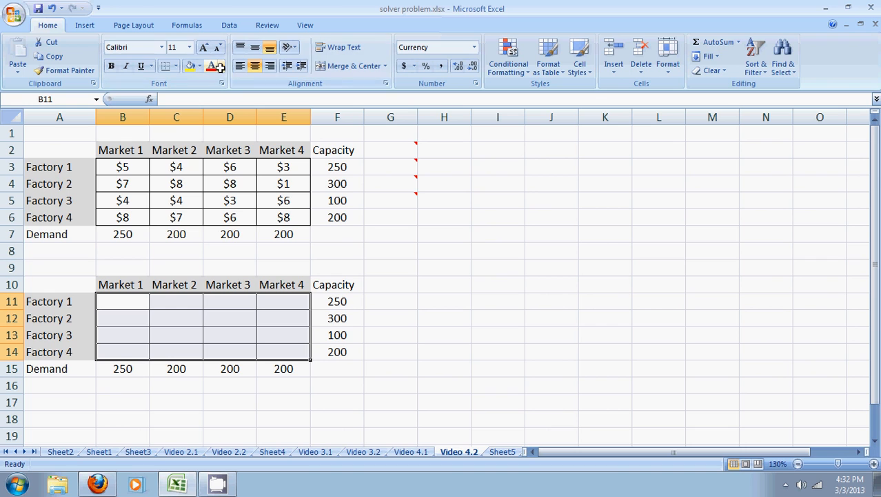
{"action": "left_click", "coordinate": [200, 65]}
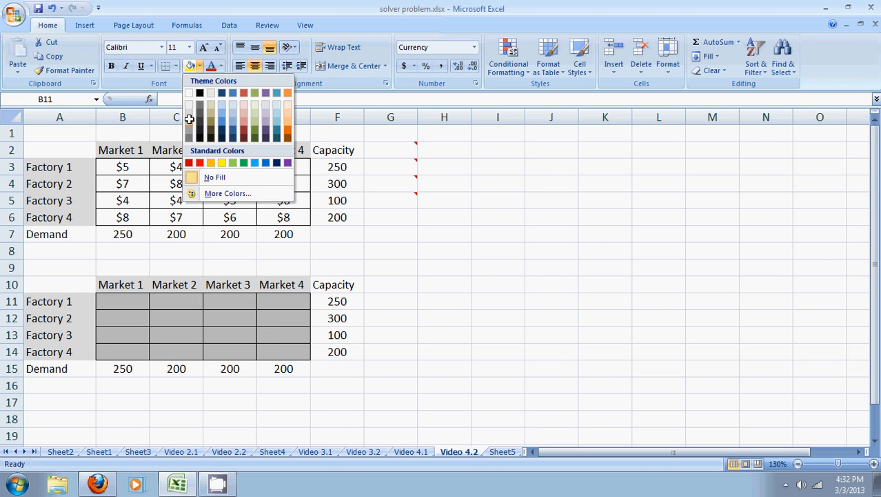
{"action": "left_click", "coordinate": [390, 301]}
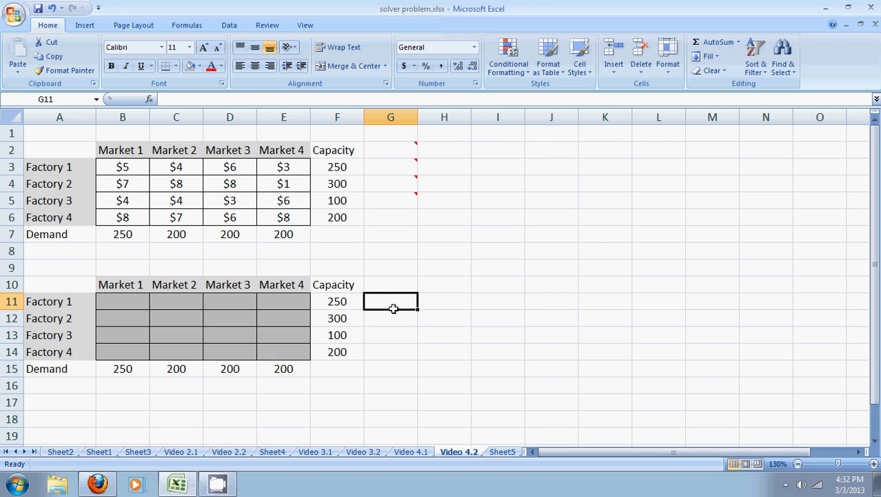
{"action": "mouse_move", "coordinate": [131, 300]}
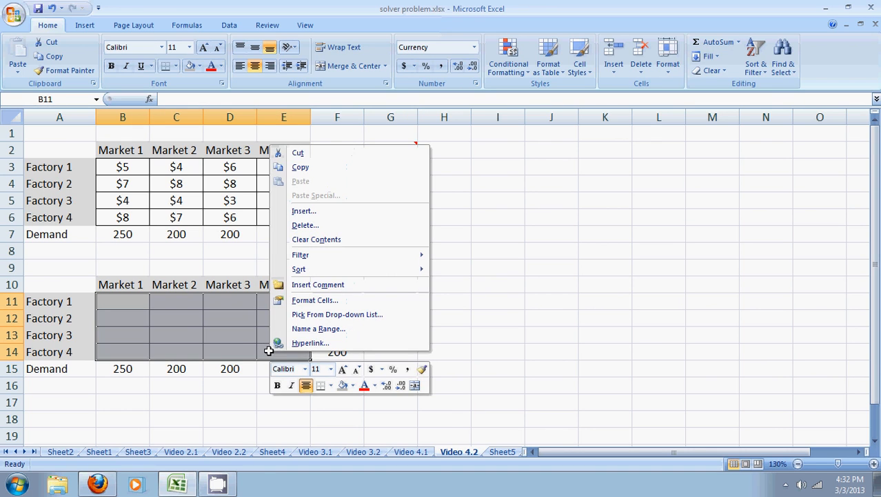
Format the shipment cells as Number with 0 decimal places
{"action": "left_click", "coordinate": [315, 299]}
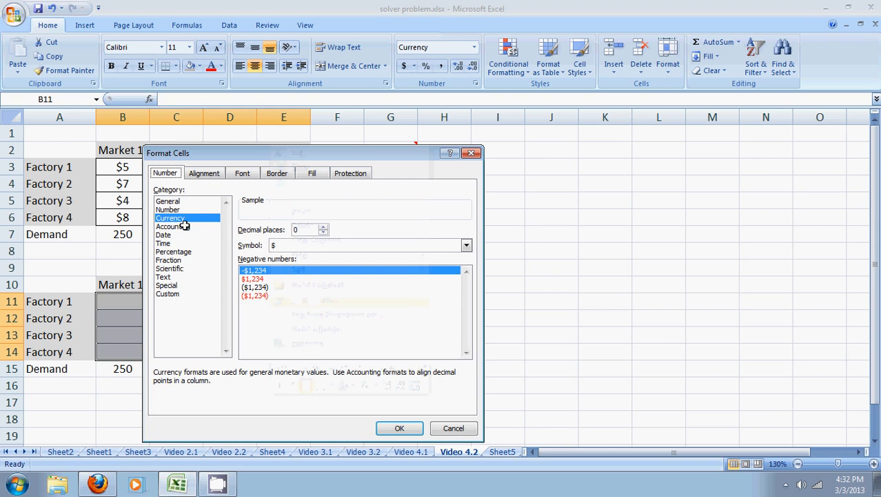
{"action": "left_click", "coordinate": [168, 209]}
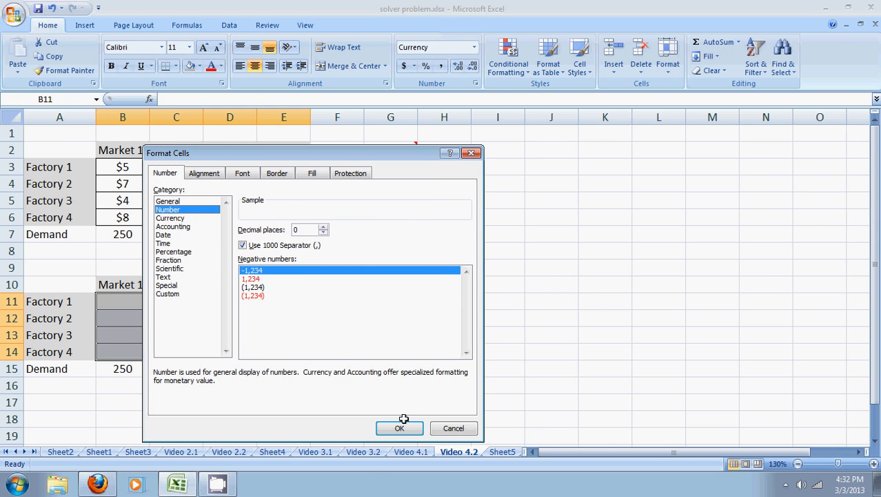
{"action": "left_click", "coordinate": [399, 428]}
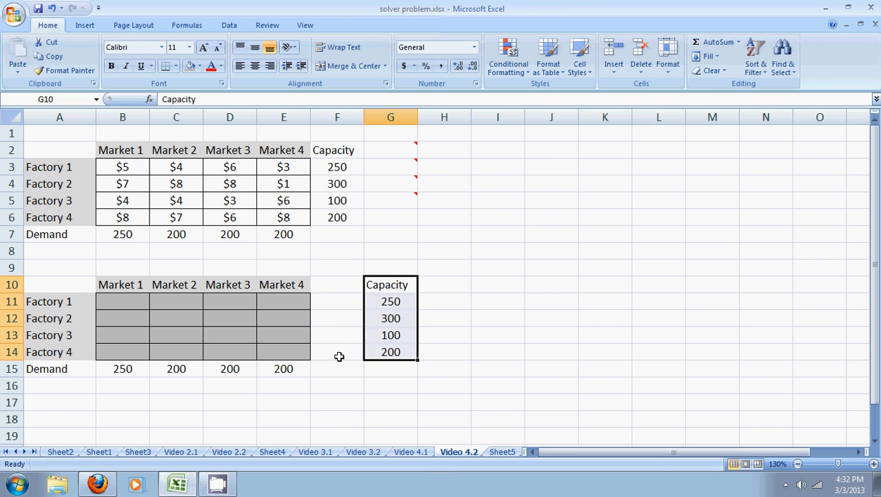
Move Capacity to column G and the Demand row down to row 16
{"action": "left_click", "coordinate": [390, 301]}
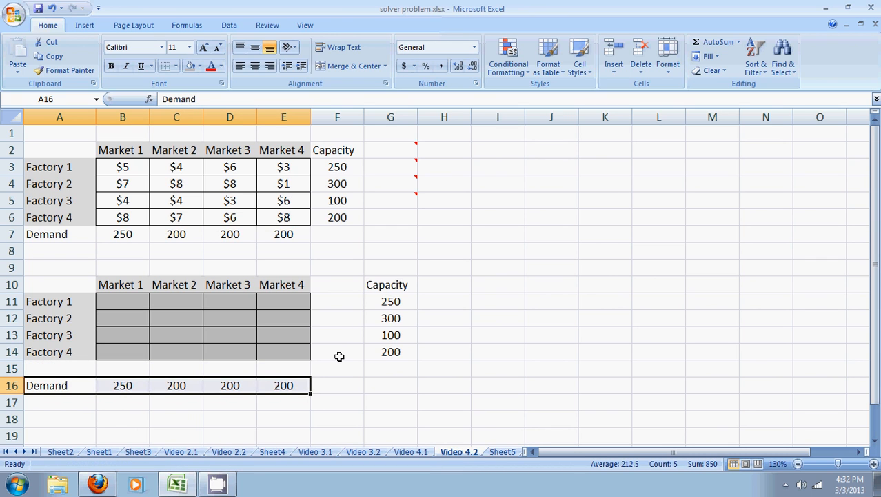
{"action": "mouse_move", "coordinate": [333, 295]}
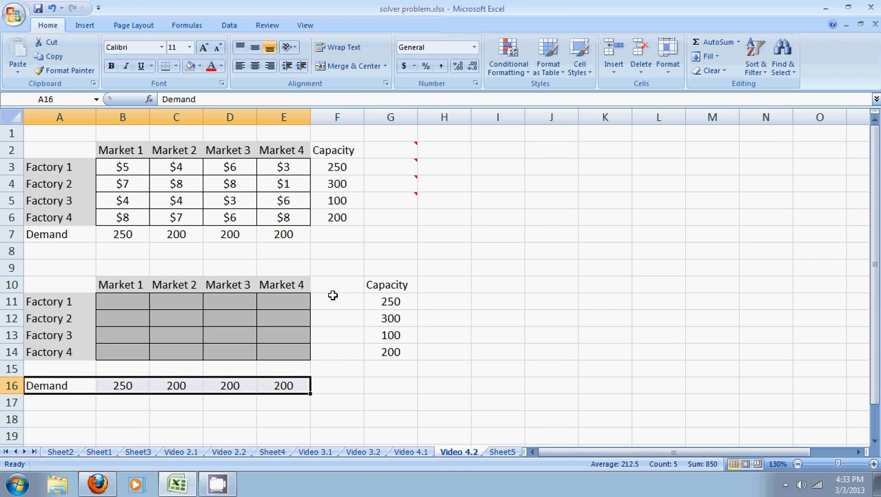
{"action": "left_click", "coordinate": [337, 301]}
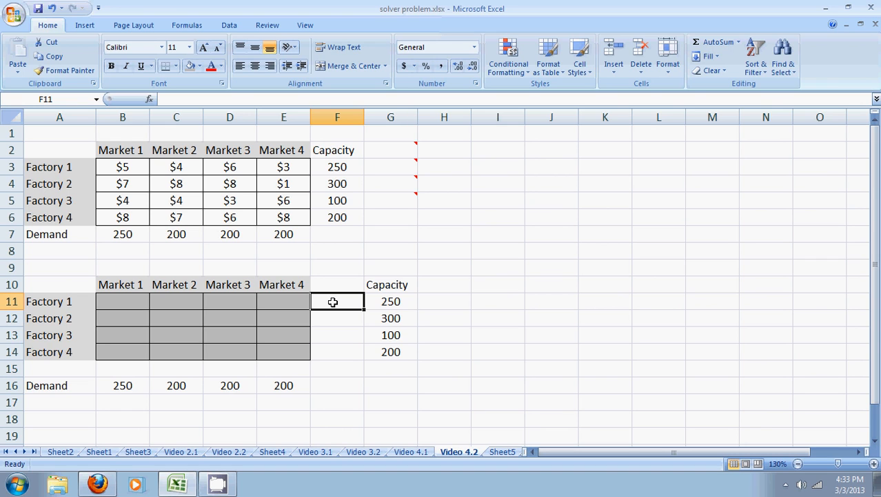
Enter =SUM(B11:E11) in F11 and copy it down through F14
{"action": "type", "text": "="}
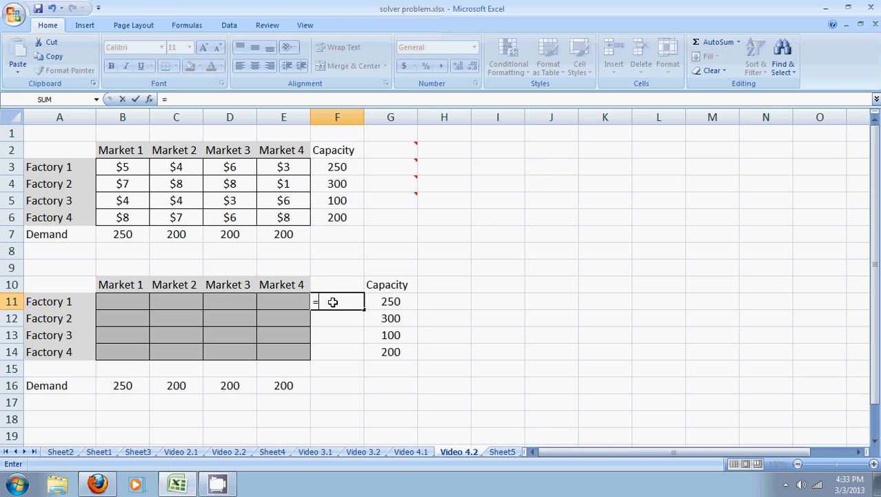
{"action": "type", "text": "sum(E11"}
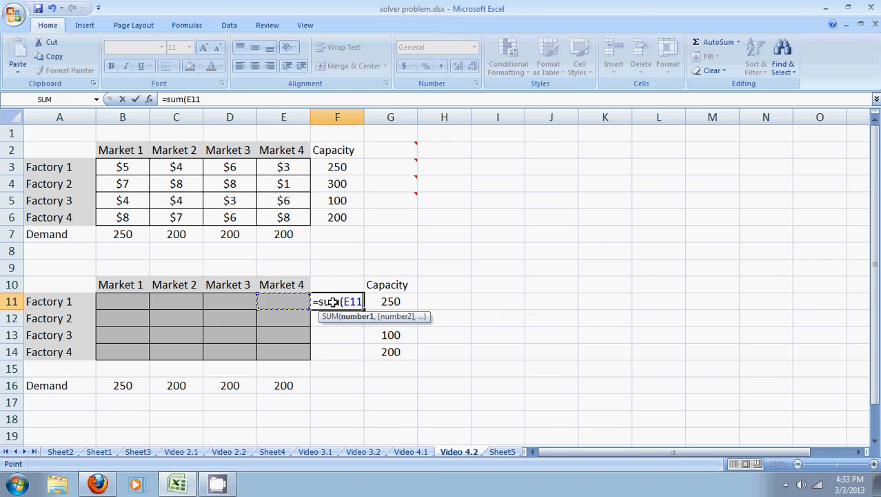
{"action": "left_click_drag", "start_coordinate": [284, 301], "coordinate": [122, 301]}
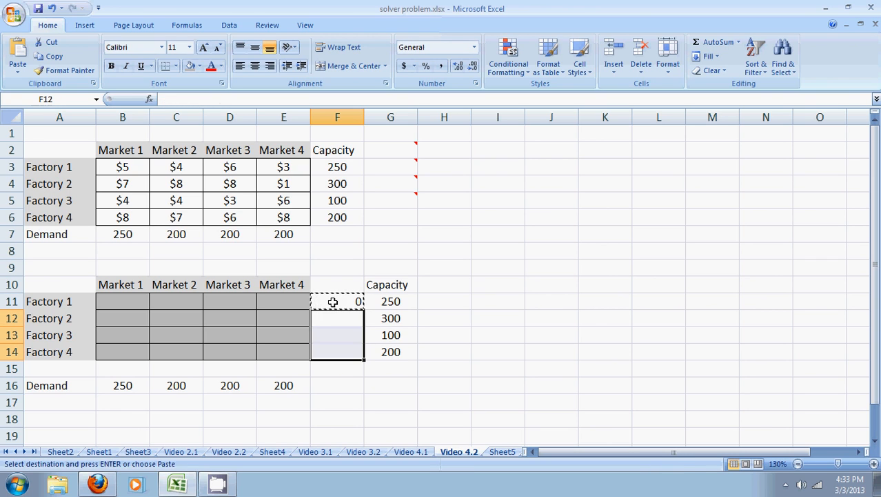
{"action": "left_click", "coordinate": [176, 367]}
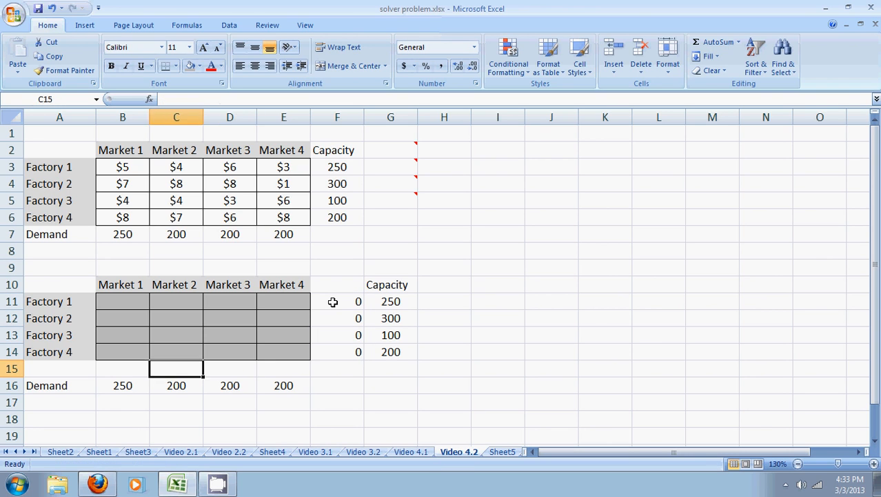
Enter =SUM(B11:B14) in B15 and fill it across to E15
{"action": "left_click", "coordinate": [123, 368]}
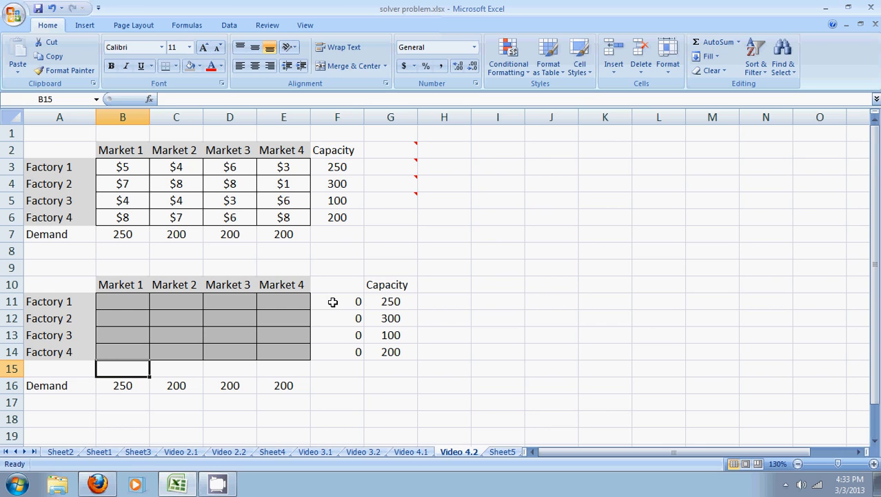
{"action": "type", "text": "=s"}
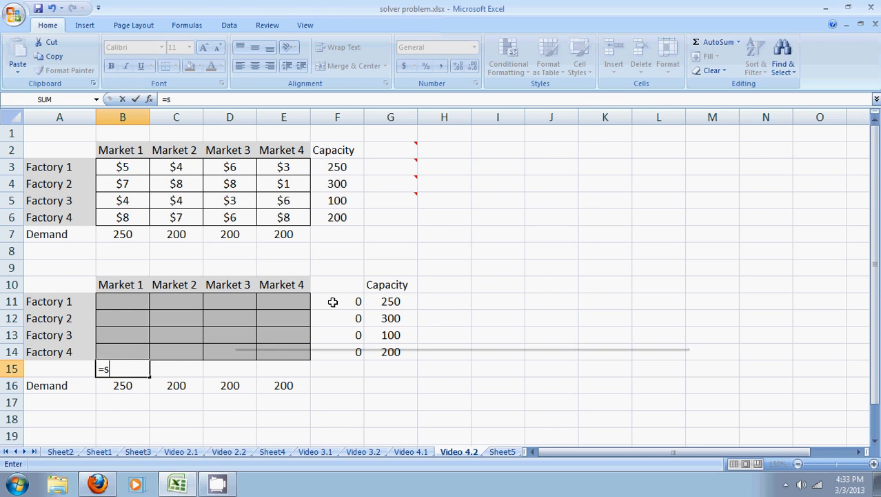
{"action": "left_click", "coordinate": [123, 301]}
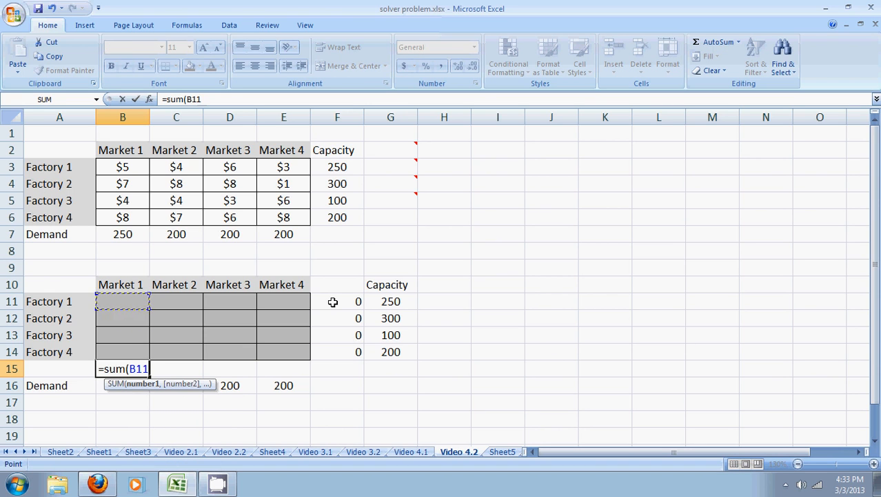
{"action": "left_click_drag", "start_coordinate": [123, 301], "coordinate": [123, 352]}
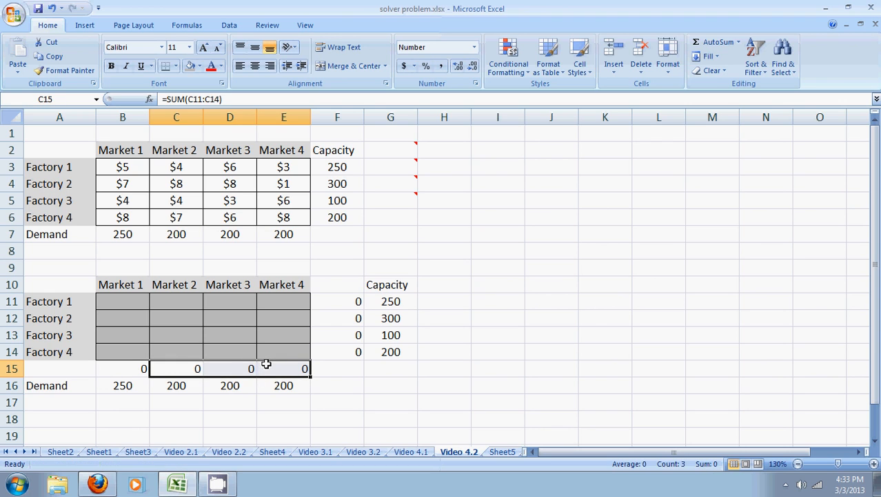
{"action": "left_click", "coordinate": [59, 418]}
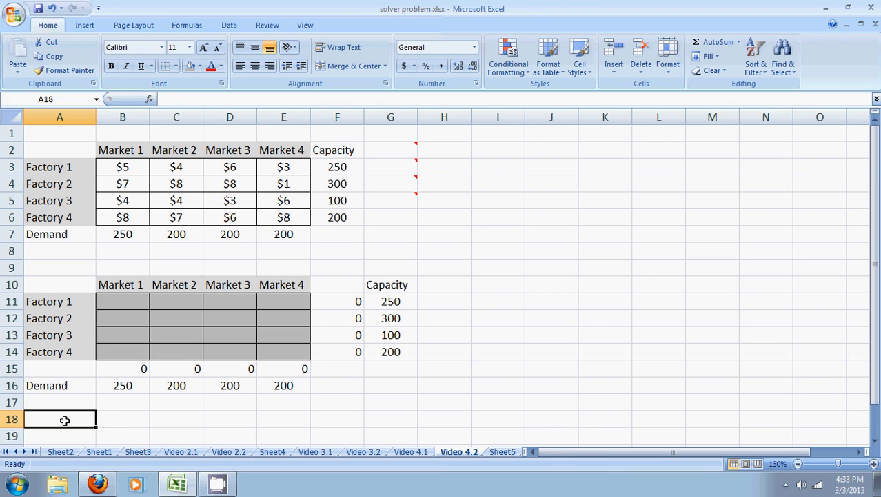
Label A18 'Total Cost' and enter =SUMPRODUCT(B3:E6,B11:E14) in B18
{"action": "type", "text": "Ttal"}
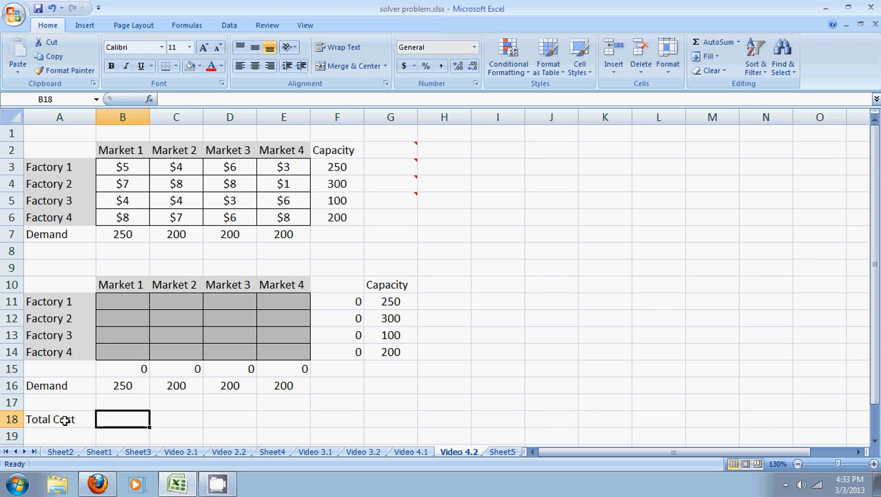
{"action": "type", "text": "=s"}
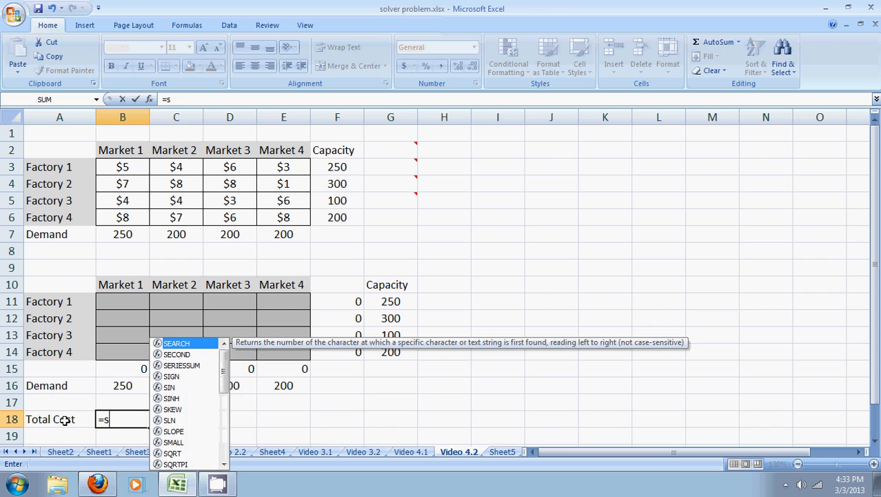
{"action": "type", "text": "umprod"}
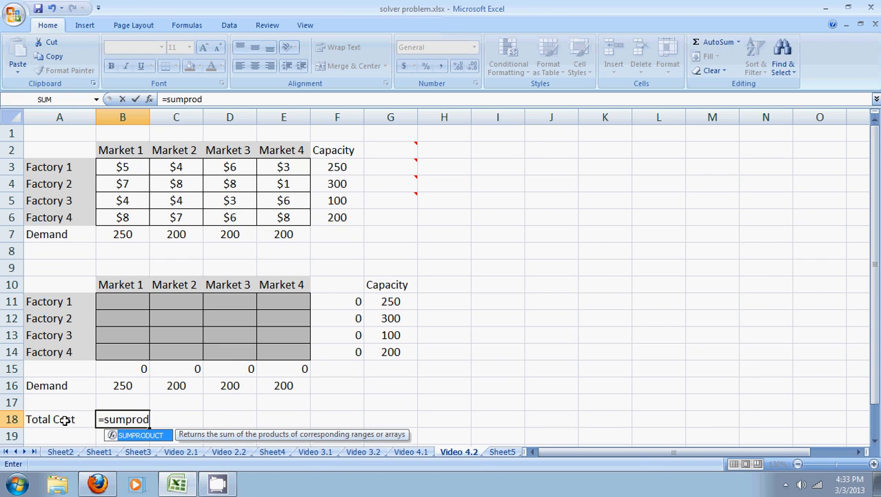
{"action": "key", "text": "backspace"}
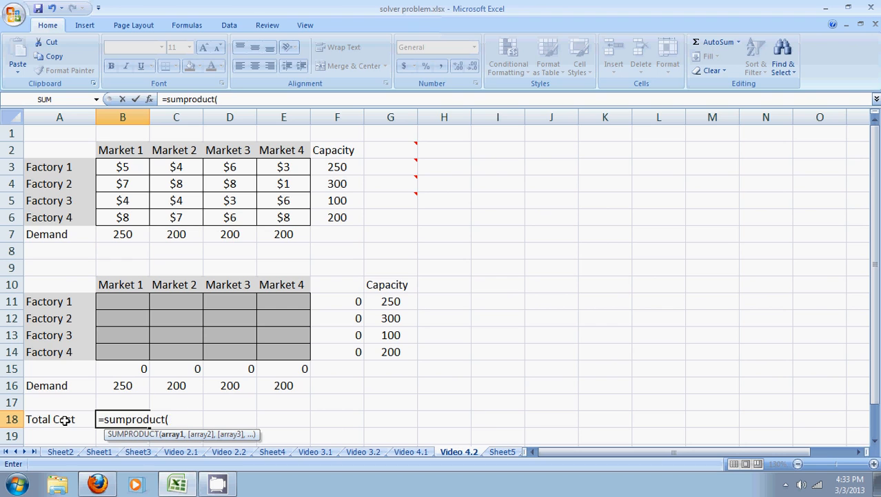
{"action": "left_click", "coordinate": [123, 184]}
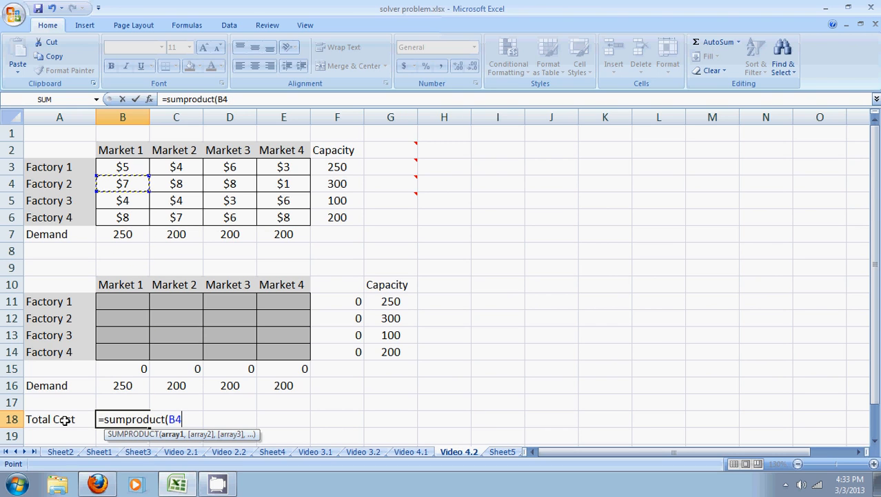
{"action": "left_click_drag", "start_coordinate": [123, 166], "coordinate": [284, 217]}
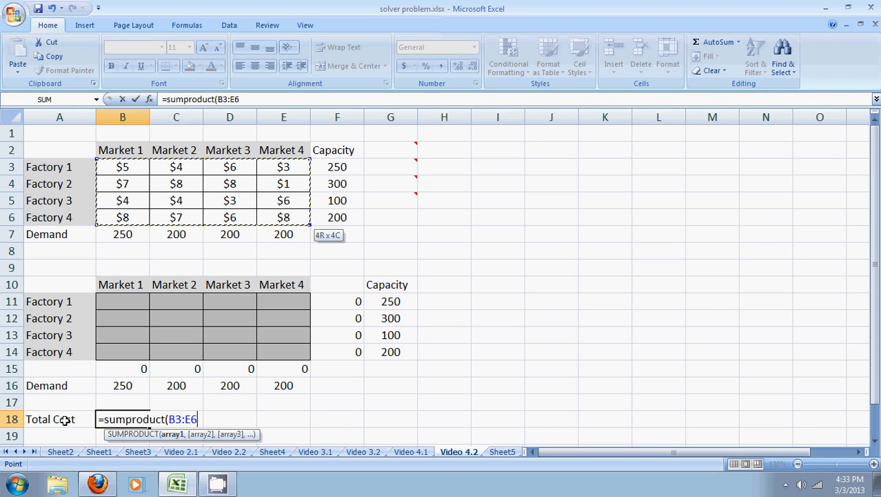
{"action": "left_click", "coordinate": [122, 302]}
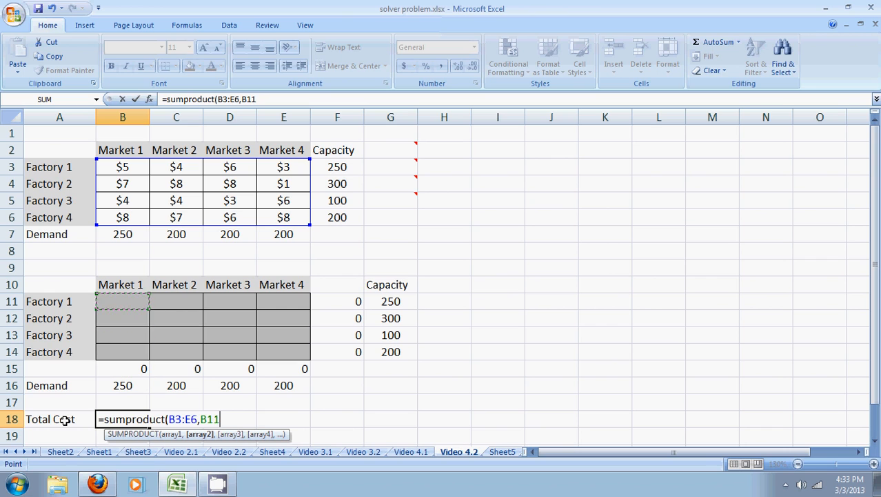
{"action": "left_click_drag", "start_coordinate": [123, 302], "coordinate": [283, 351]}
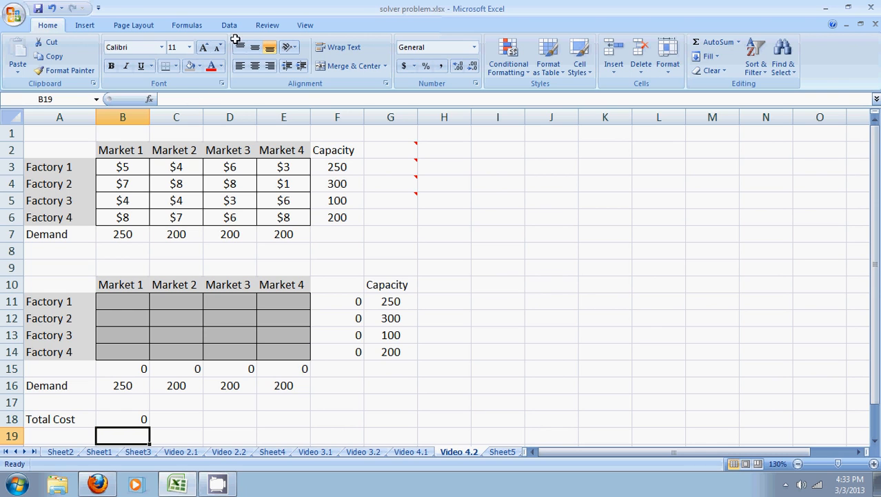
Open Solver with target $B$18 set to Min and changing cells B11:E14
{"action": "left_click", "coordinate": [229, 25]}
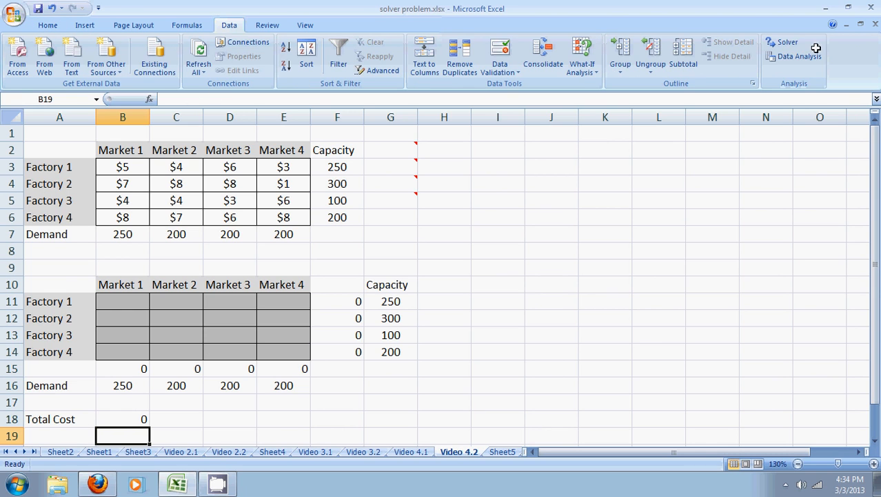
{"action": "left_click", "coordinate": [787, 42]}
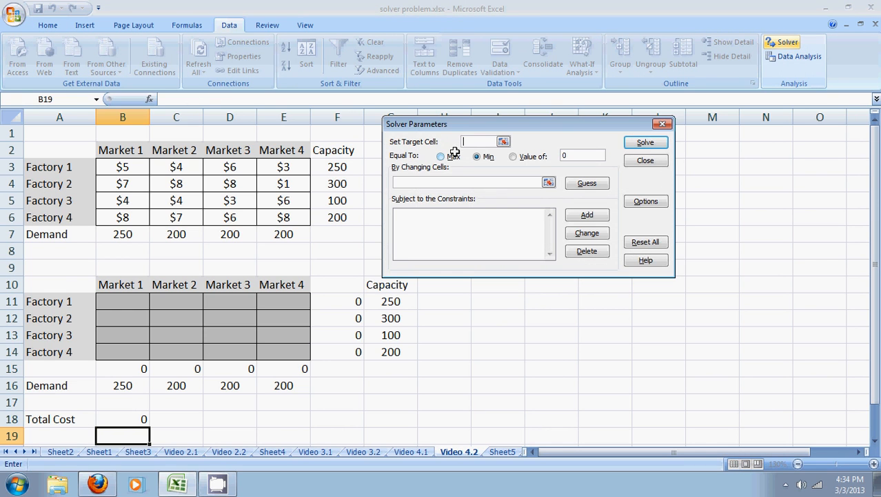
{"action": "left_click", "coordinate": [123, 418]}
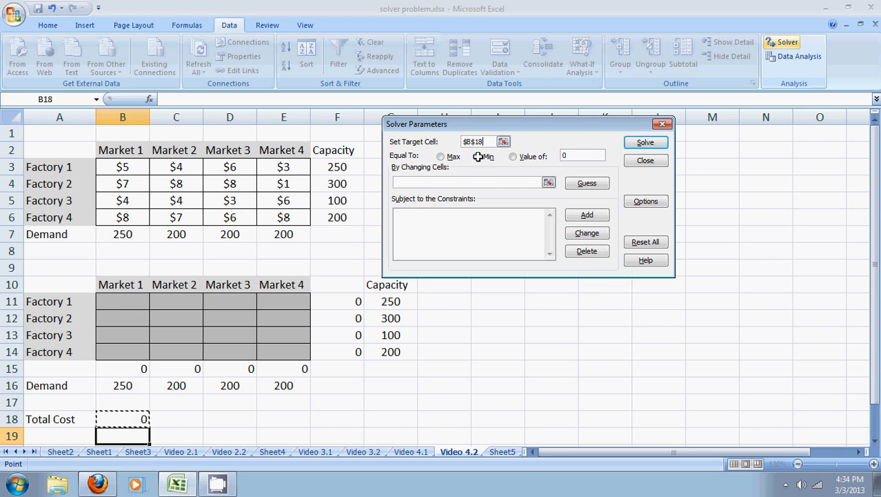
{"action": "left_click", "coordinate": [123, 301]}
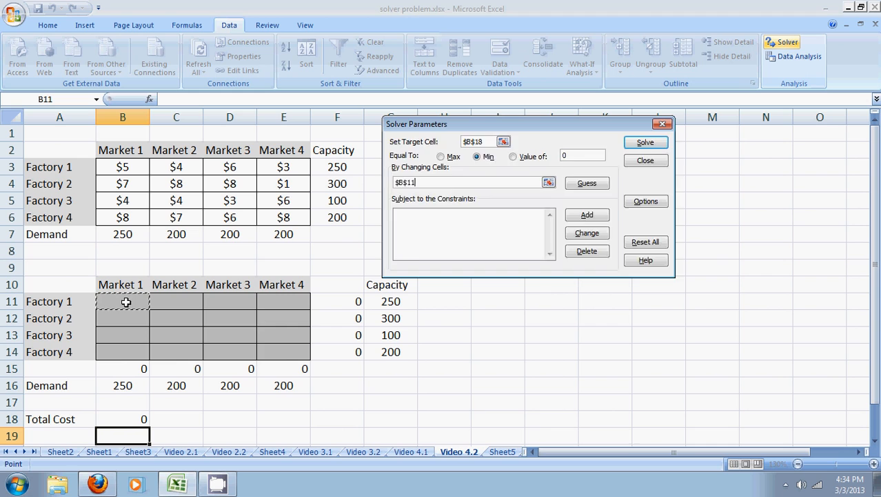
{"action": "left_click_drag", "start_coordinate": [126, 302], "coordinate": [268, 350]}
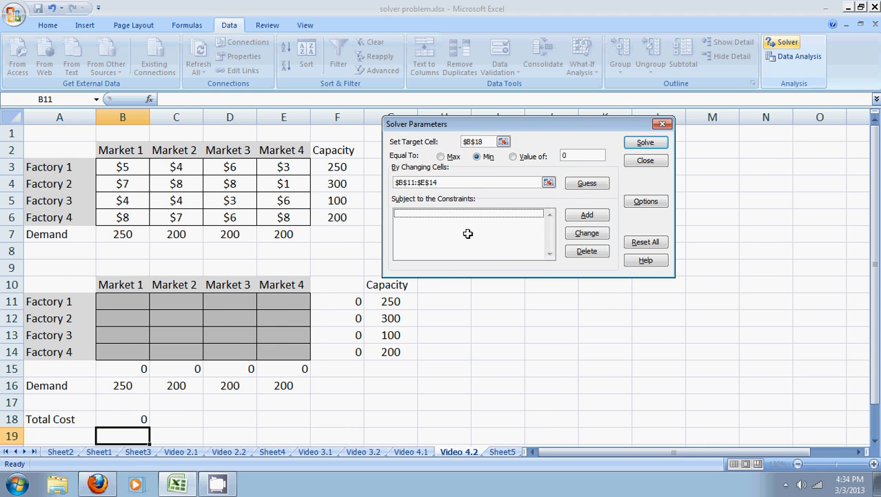
Add constraints $B$15:$E$15 = $B$16:$E$16 and $F$11:$F$14 <= $G$11:$G$14
{"action": "left_click", "coordinate": [587, 214]}
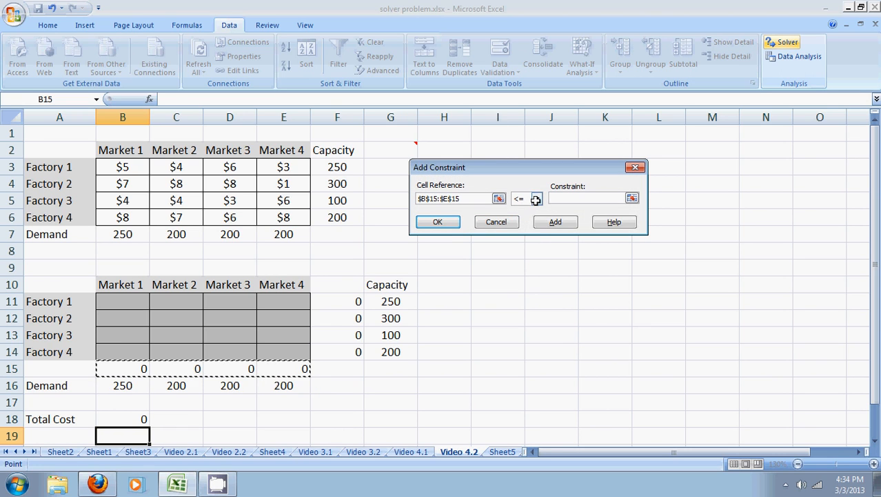
{"action": "left_click", "coordinate": [537, 198]}
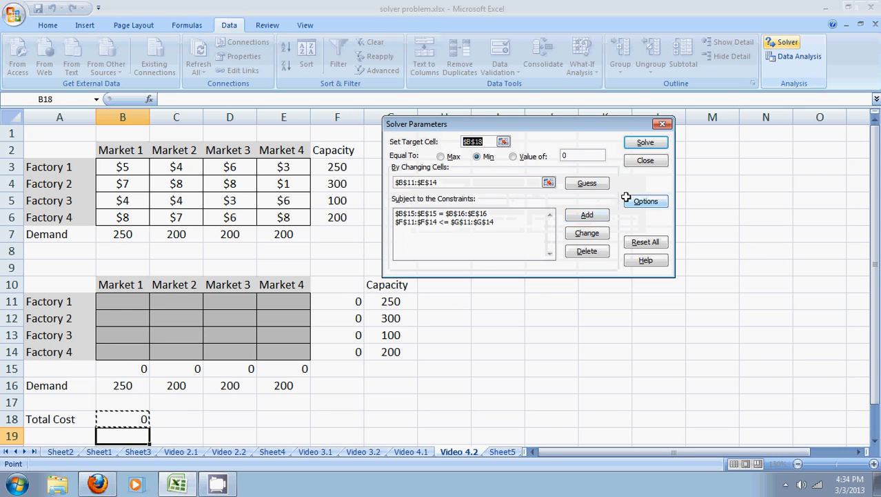
Enable Assume Linear Model and run Solver, reaching total cost 3550
{"action": "left_click", "coordinate": [646, 201]}
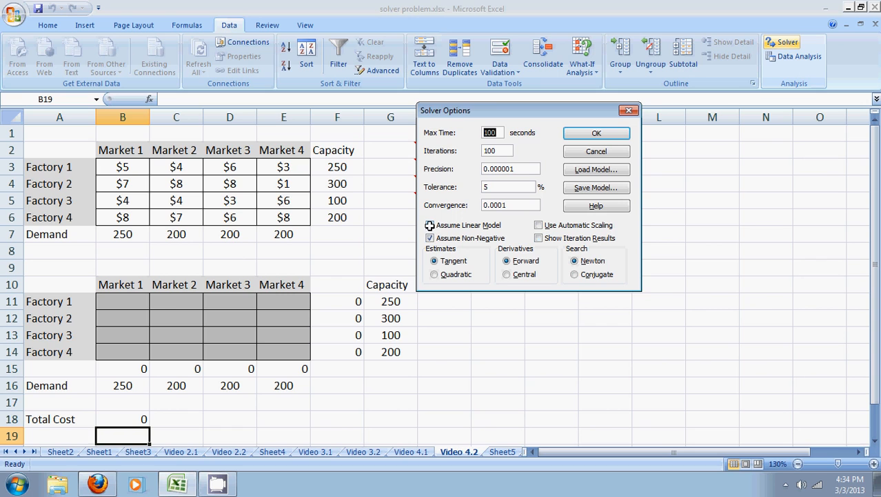
{"action": "left_click", "coordinate": [430, 225]}
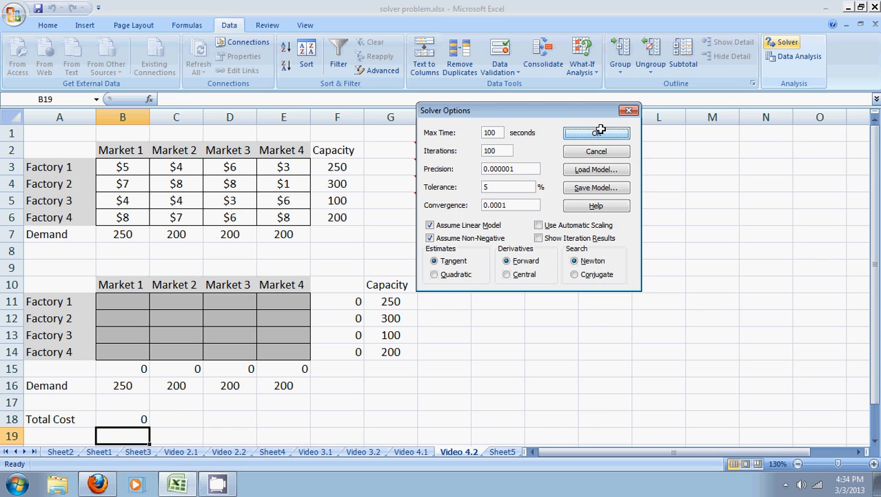
{"action": "left_click", "coordinate": [596, 132]}
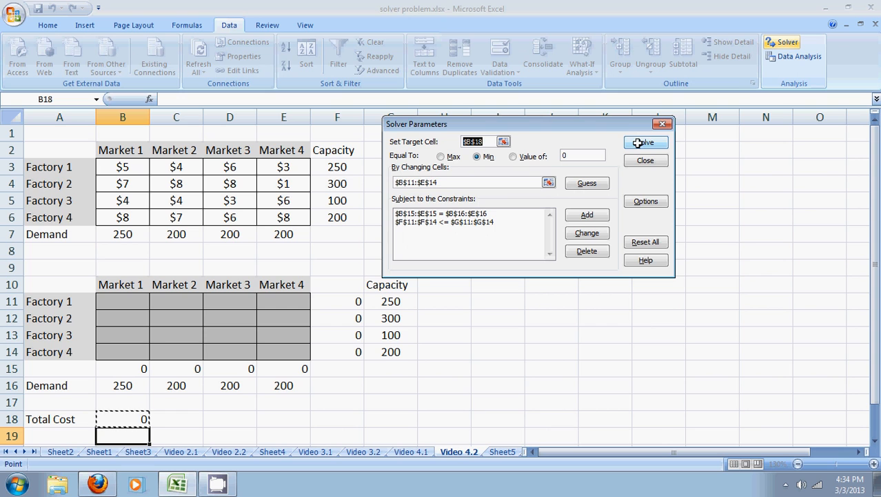
{"action": "left_click", "coordinate": [645, 142]}
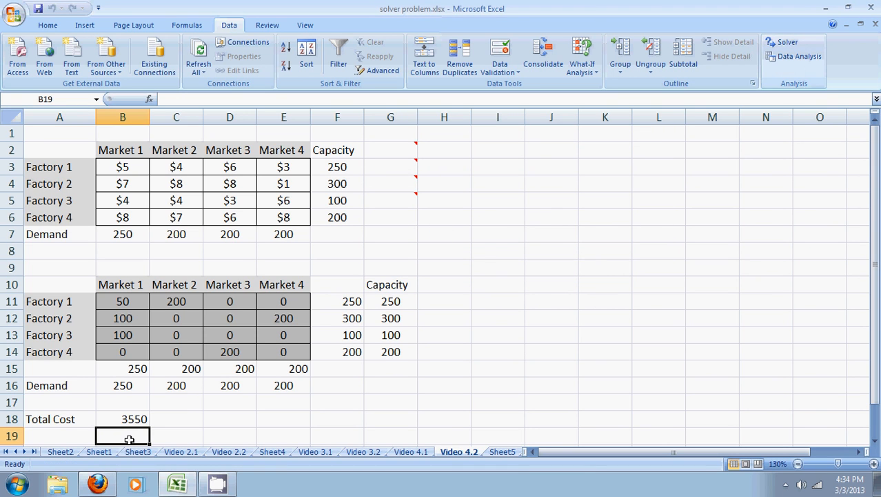
{"action": "left_click", "coordinate": [123, 418]}
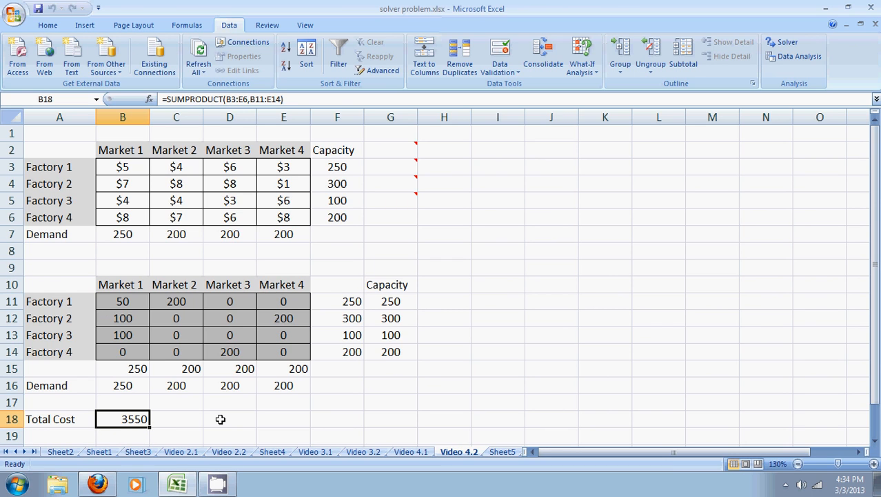
{"action": "mouse_move", "coordinate": [116, 303]}
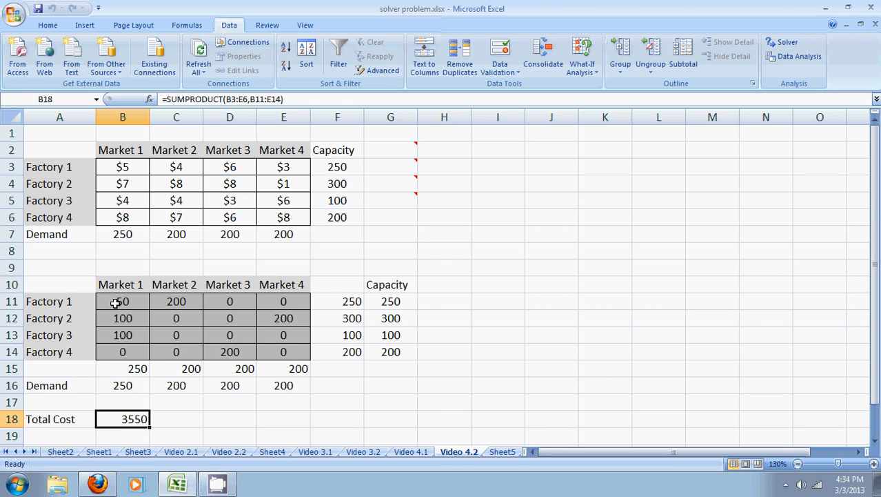
{"action": "left_click", "coordinate": [122, 302]}
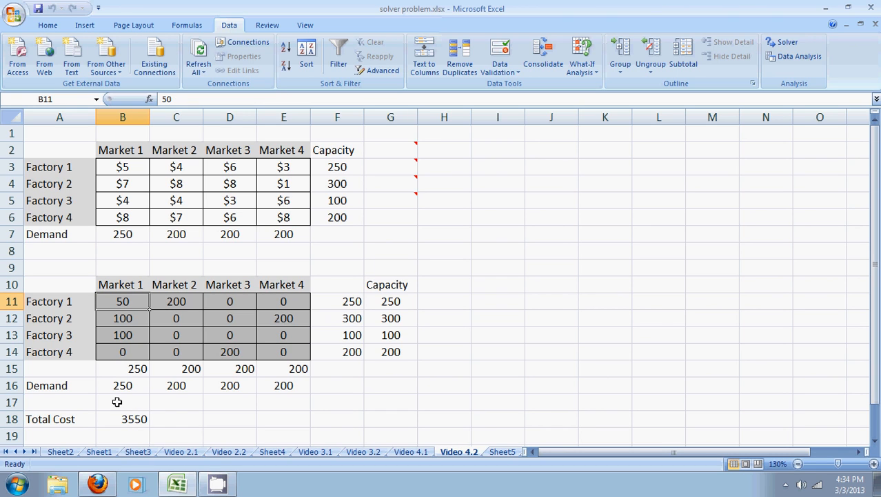
{"action": "left_click", "coordinate": [175, 301]}
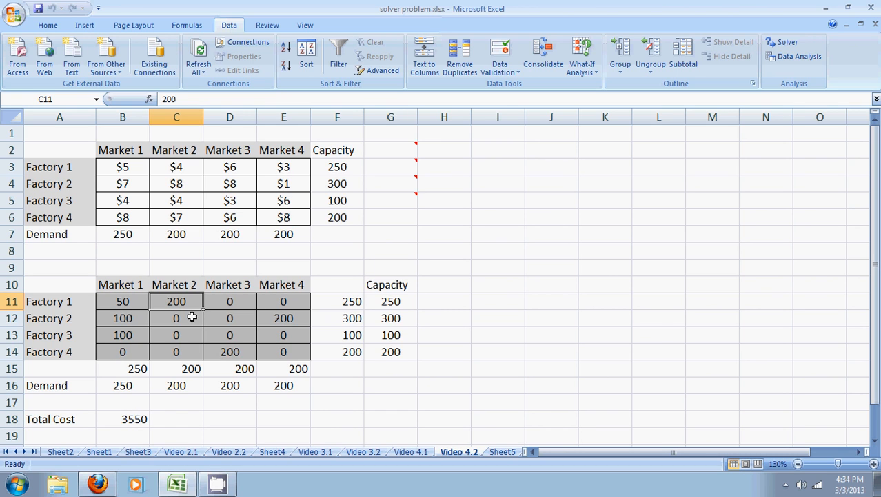
{"action": "mouse_move", "coordinate": [192, 305]}
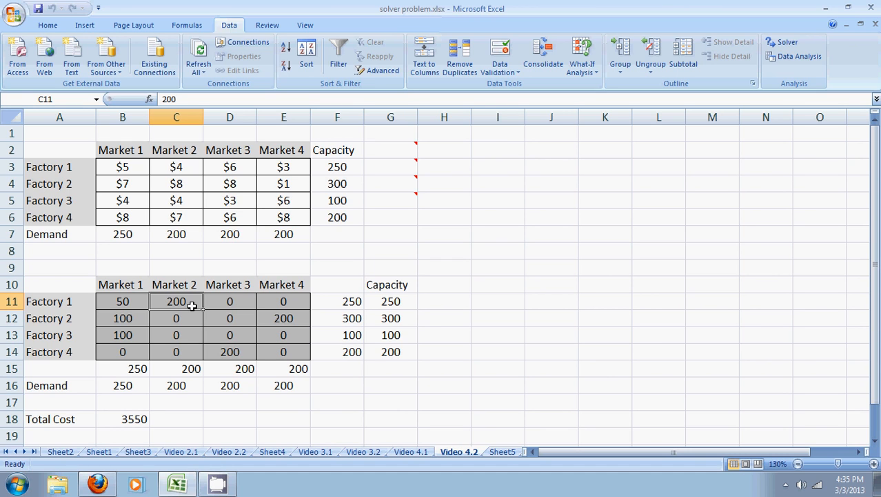
{"action": "mouse_move", "coordinate": [133, 318]}
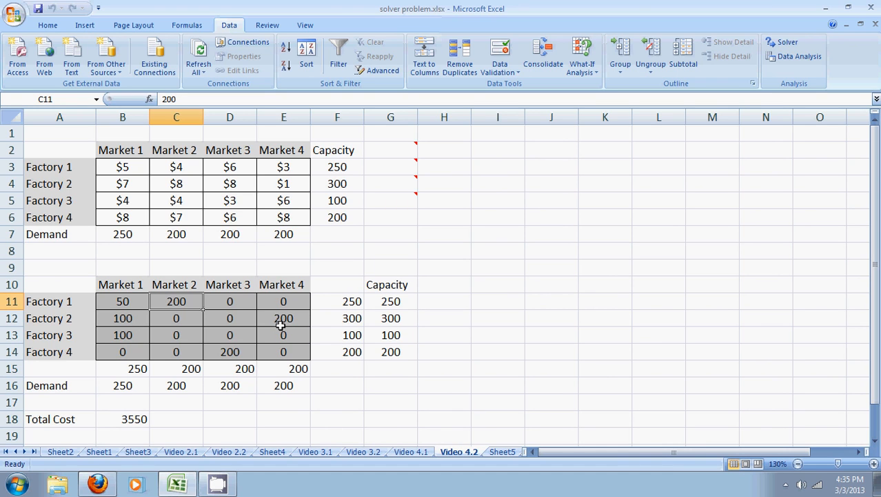
{"action": "mouse_move", "coordinate": [143, 304]}
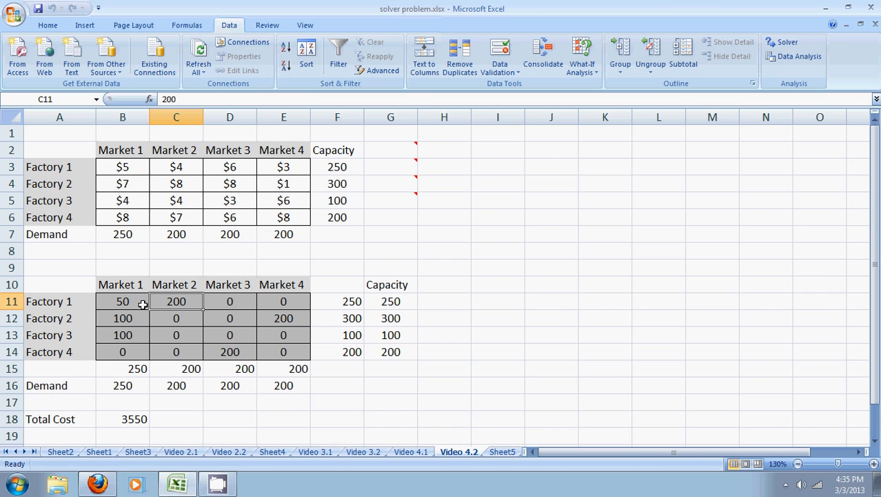
{"action": "mouse_move", "coordinate": [194, 305]}
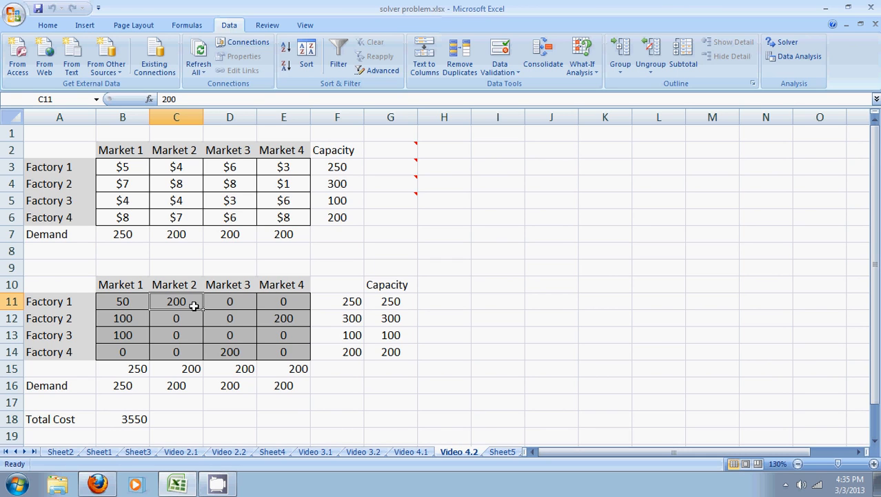
{"action": "mouse_move", "coordinate": [403, 308]}
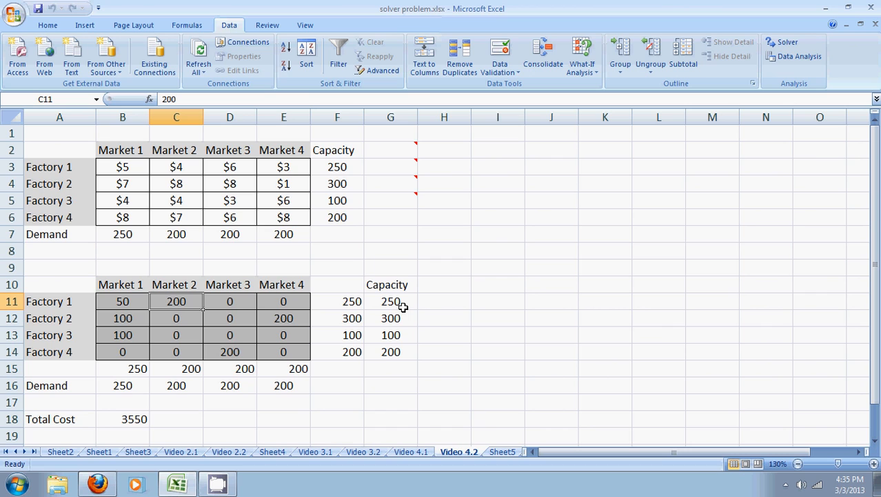
{"action": "mouse_move", "coordinate": [133, 318]}
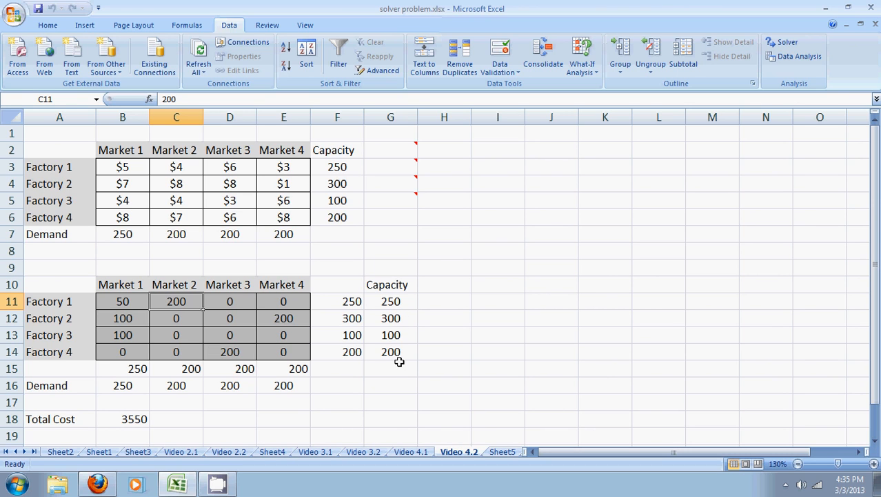
{"action": "mouse_move", "coordinate": [151, 371]}
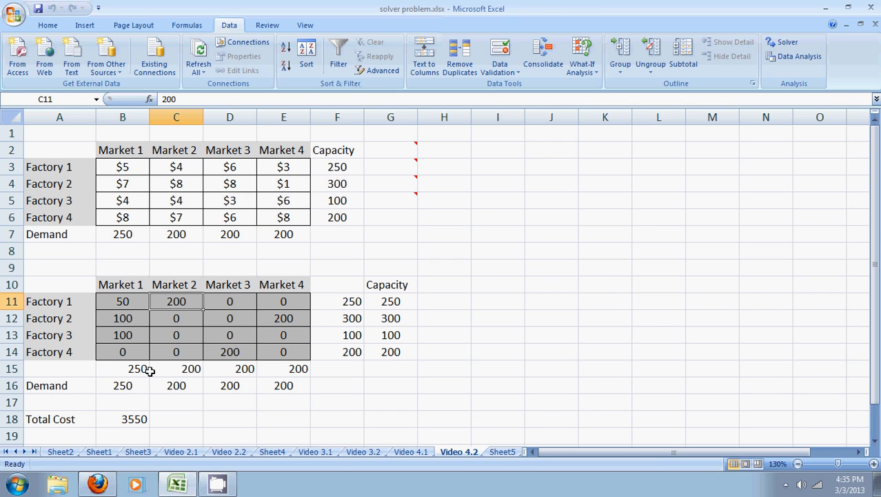
{"action": "mouse_move", "coordinate": [131, 326]}
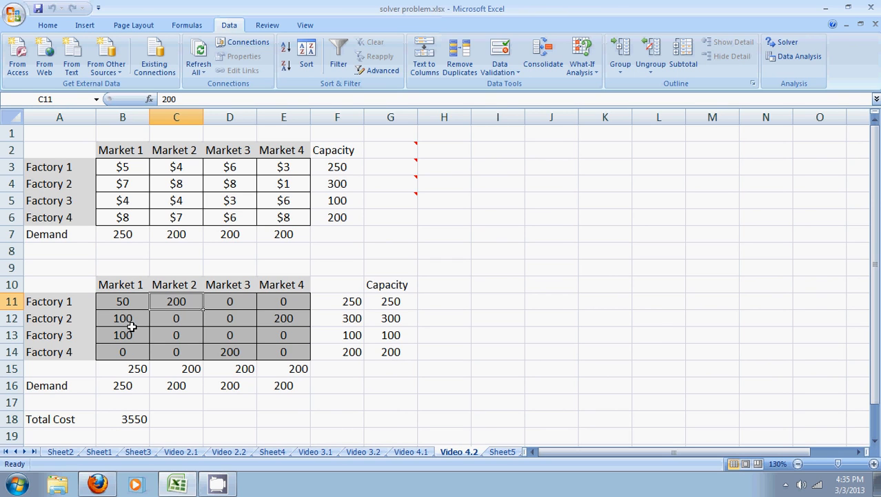
{"action": "mouse_move", "coordinate": [131, 391]}
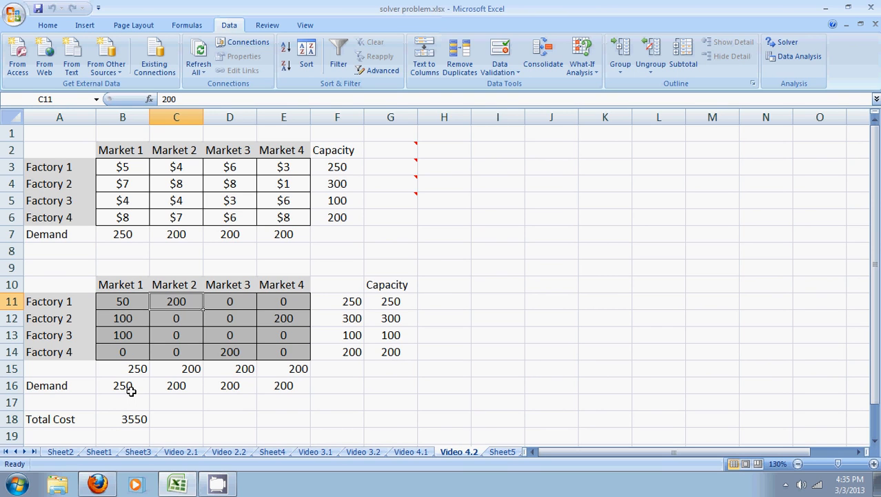